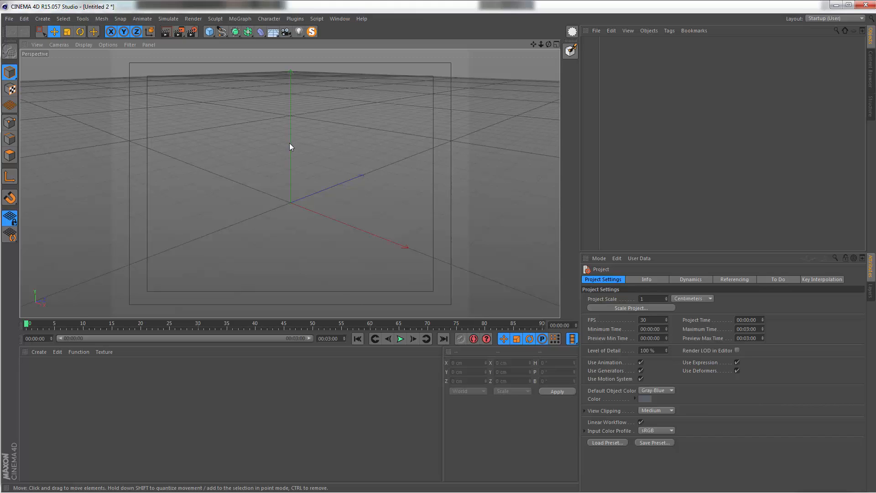
{"action": "mouse_move", "coordinate": [335, 159]}
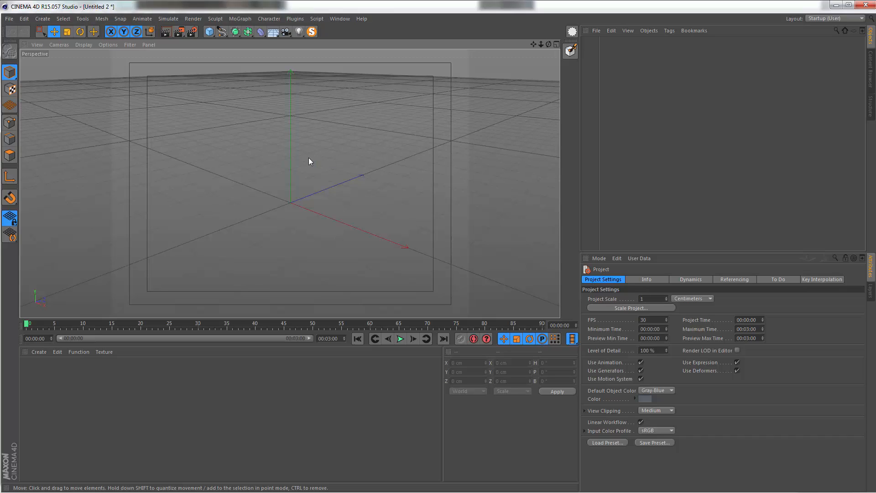
{"action": "mouse_move", "coordinate": [297, 174]}
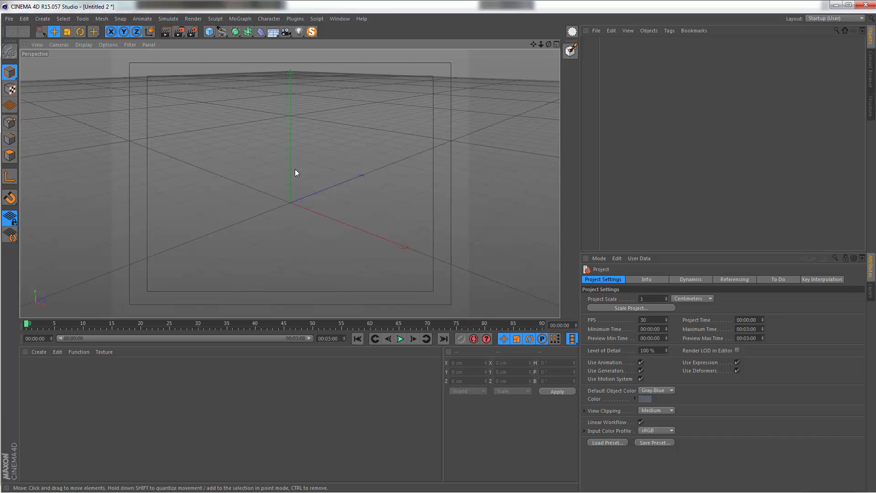
{"action": "mouse_move", "coordinate": [293, 171]}
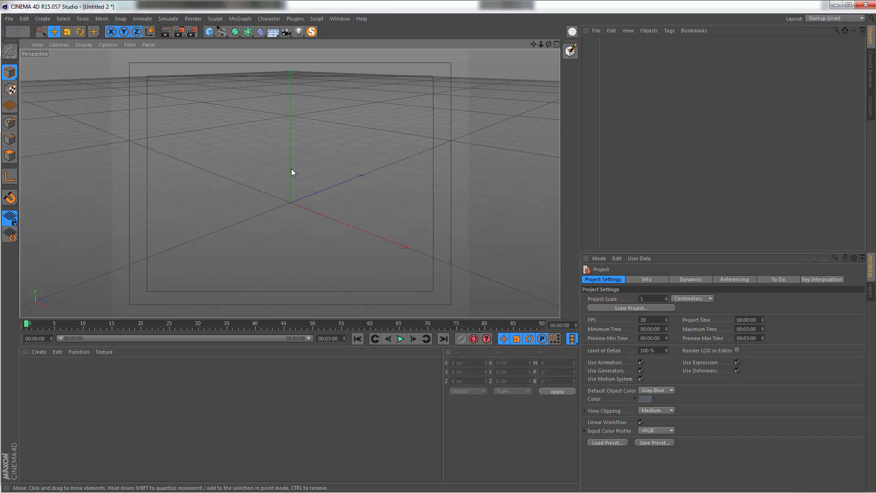
{"action": "mouse_move", "coordinate": [299, 174]}
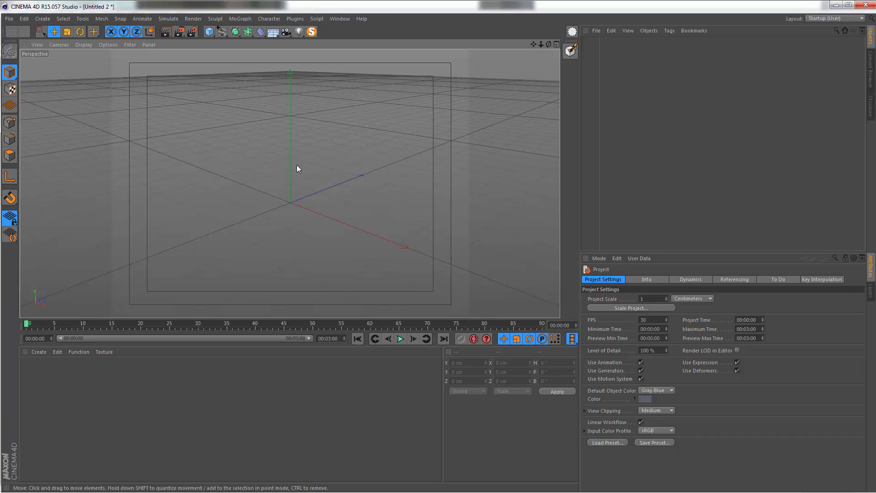
{"action": "mouse_move", "coordinate": [294, 171]}
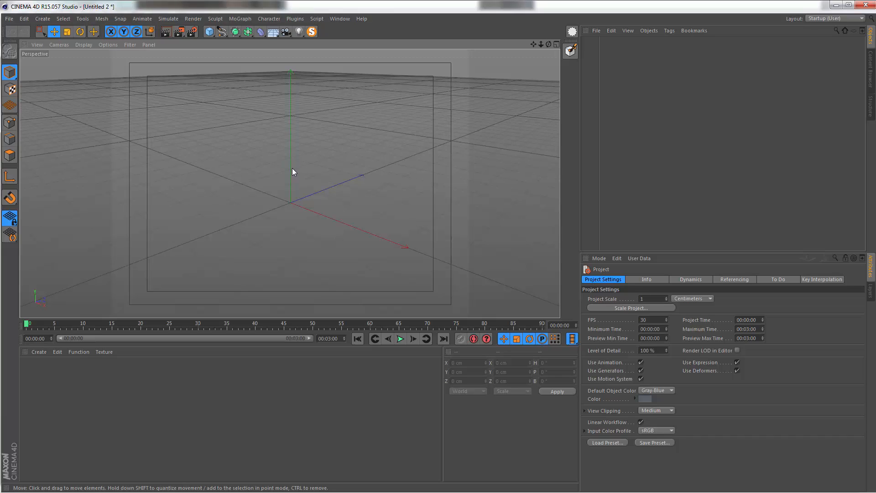
{"action": "mouse_move", "coordinate": [296, 177]}
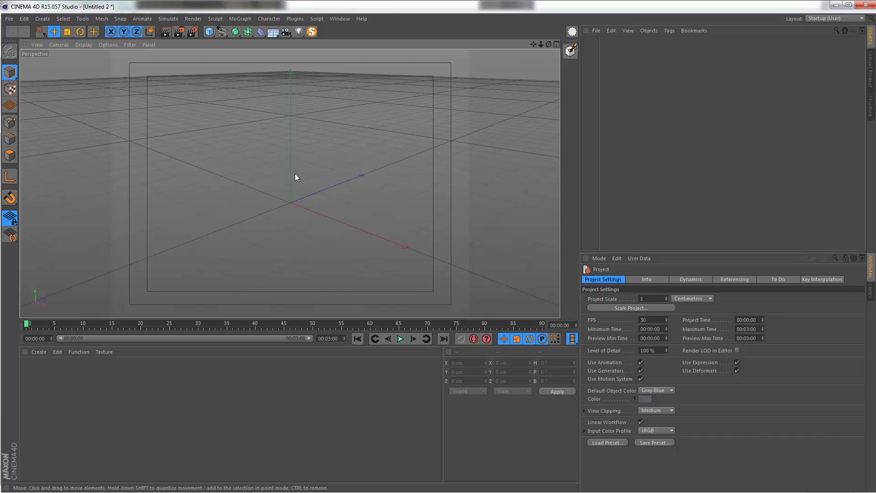
{"action": "mouse_move", "coordinate": [296, 177]}
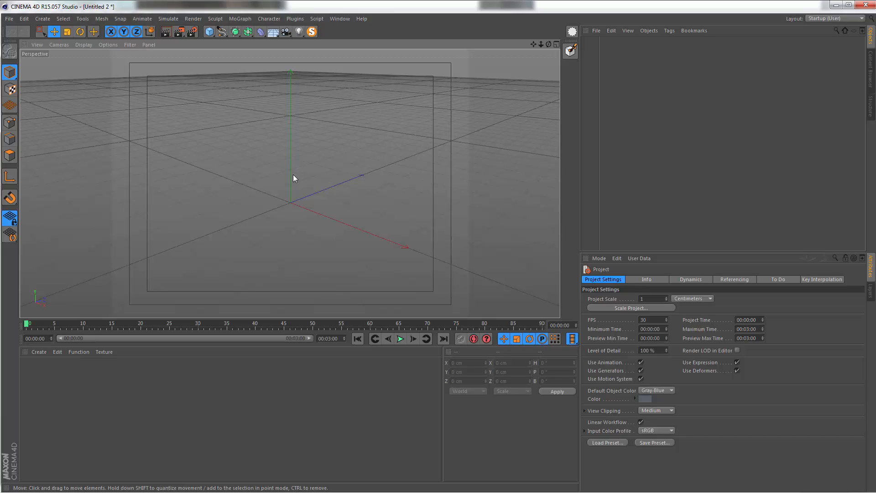
{"action": "mouse_move", "coordinate": [287, 195]}
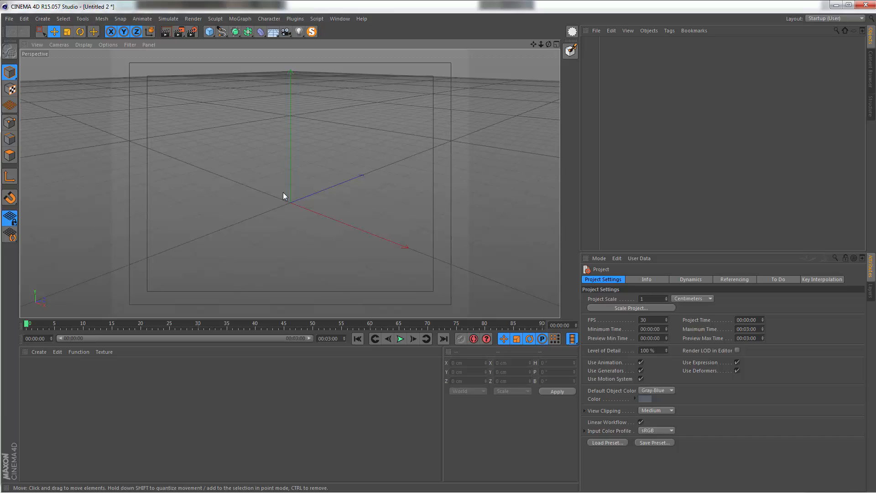
{"action": "mouse_move", "coordinate": [552, 114]}
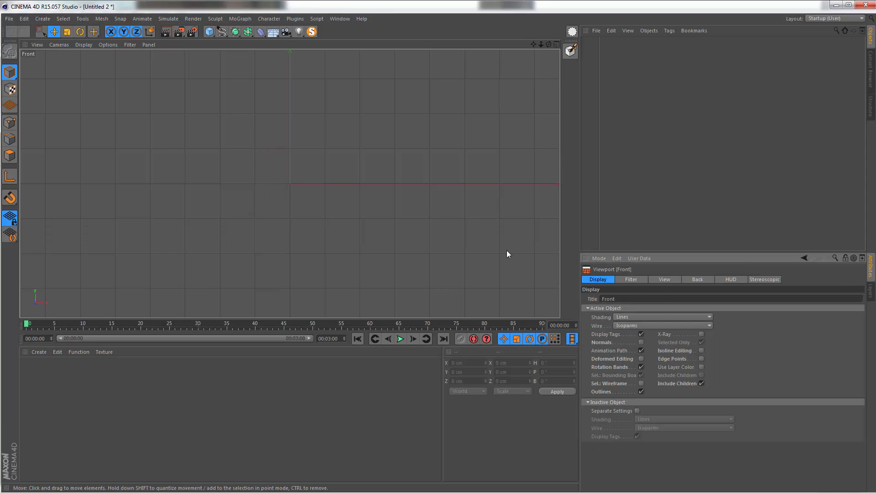
{"action": "mouse_move", "coordinate": [391, 121]}
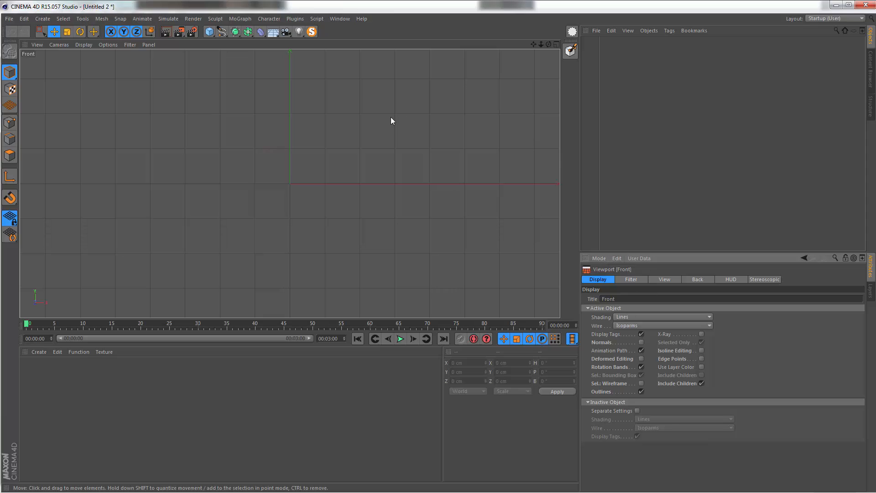
{"action": "mouse_move", "coordinate": [299, 149]}
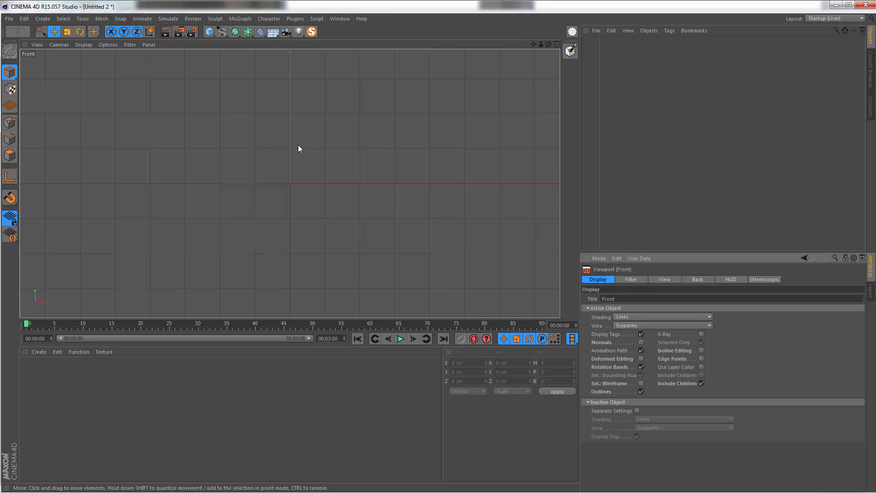
{"action": "mouse_move", "coordinate": [697, 282]}
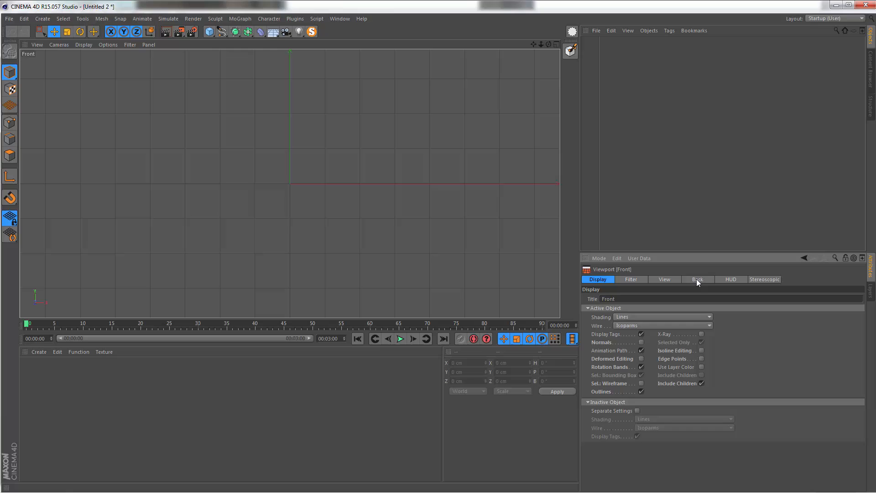
Load logo.jpg as the front viewport's background picture via the Back settings
{"action": "left_click", "coordinate": [697, 279]}
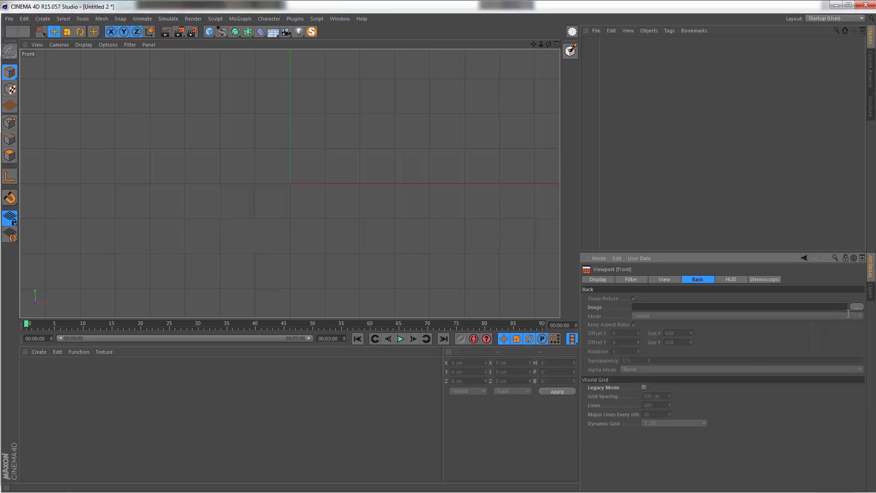
{"action": "left_click", "coordinate": [857, 307]}
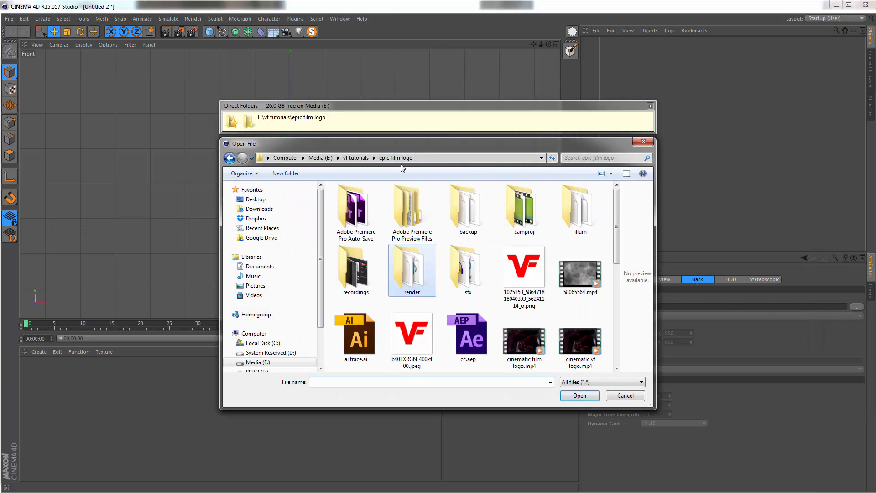
{"action": "left_click", "coordinate": [411, 218]}
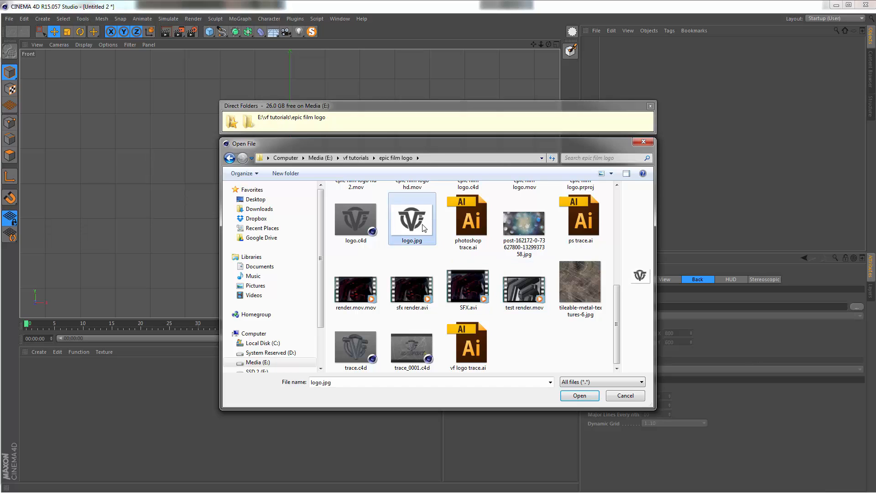
{"action": "left_click", "coordinate": [579, 395]}
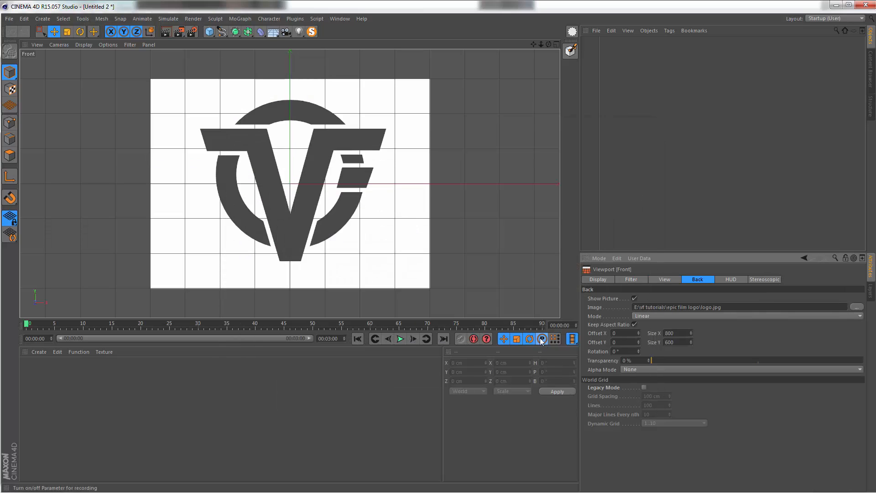
{"action": "left_click", "coordinate": [541, 338]}
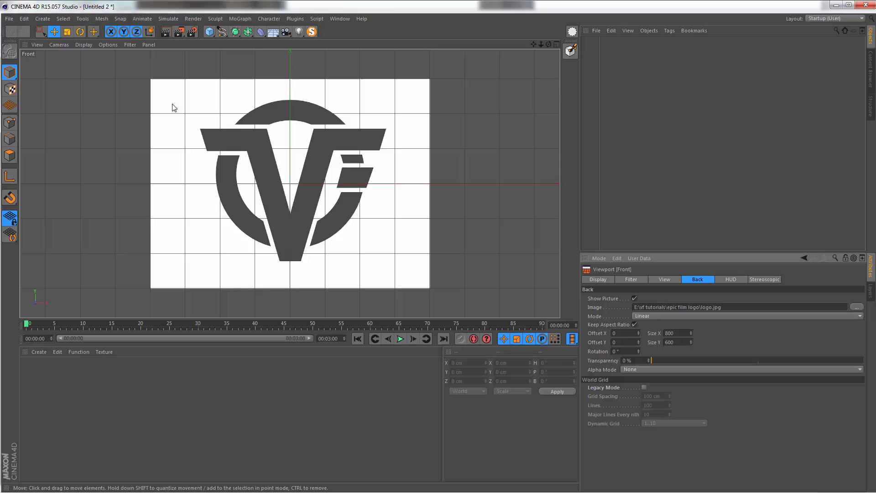
{"action": "mouse_move", "coordinate": [295, 174]}
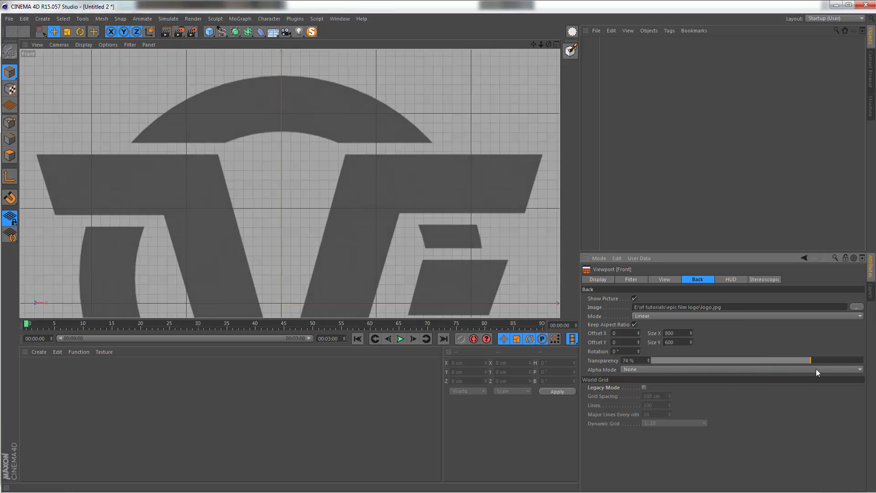
Raise the background logo's transparency to about 83% so it reads as a faint guide
{"action": "left_click_drag", "start_coordinate": [788, 361], "coordinate": [814, 360]}
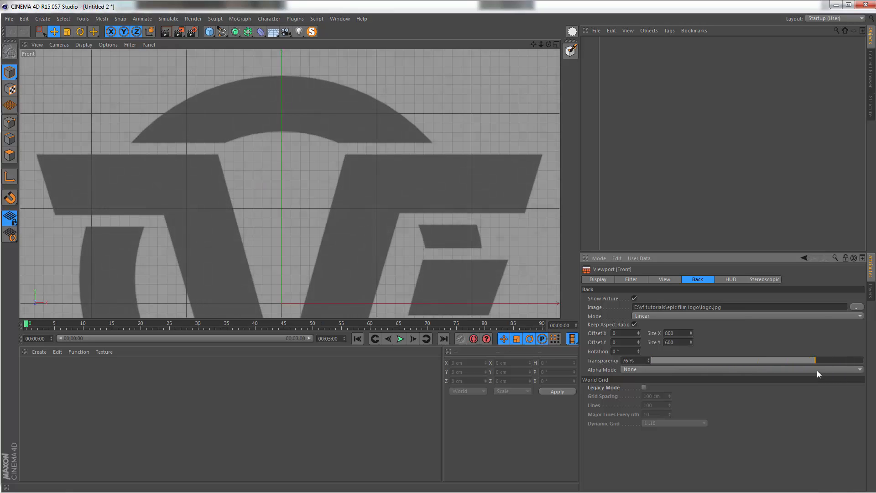
{"action": "left_click_drag", "start_coordinate": [813, 361], "coordinate": [827, 360]}
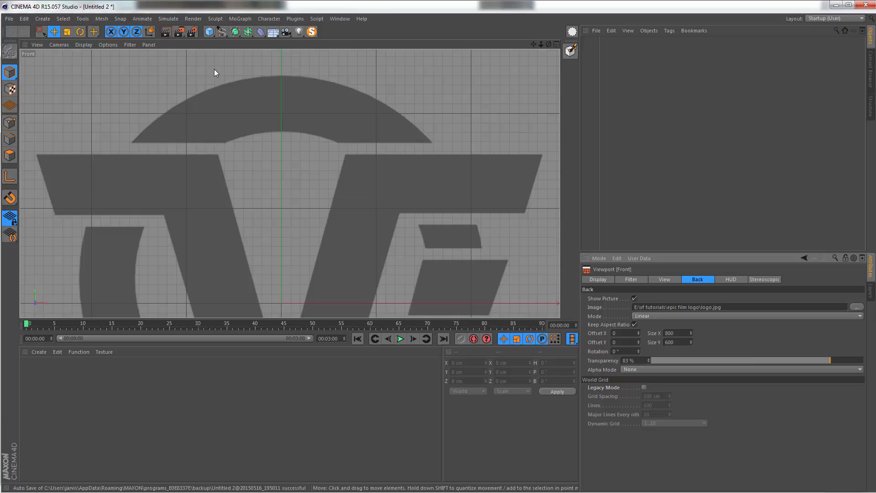
{"action": "mouse_move", "coordinate": [211, 77]}
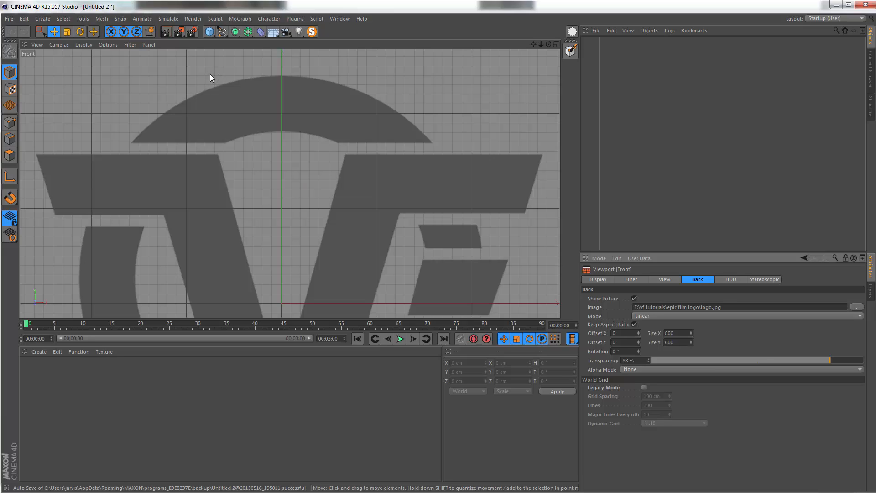
{"action": "mouse_move", "coordinate": [222, 43]}
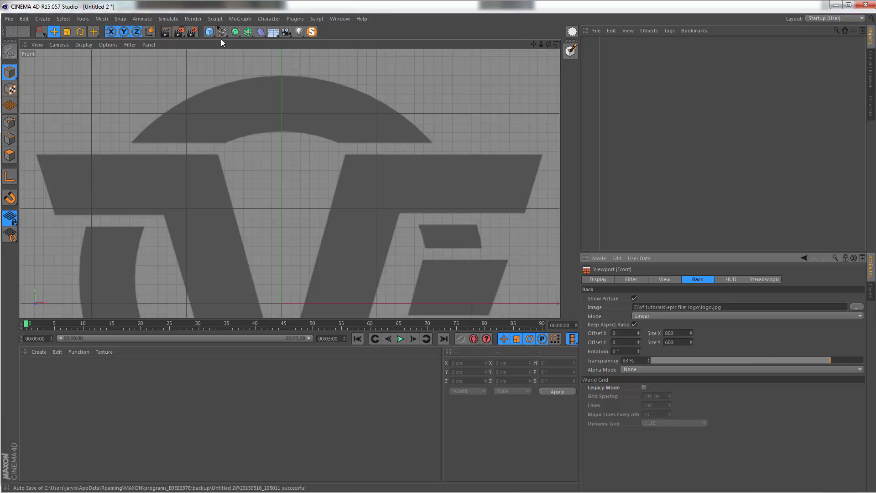
Activate the Bezier spline drawing tool from the spline palette
{"action": "left_click", "coordinate": [209, 32]}
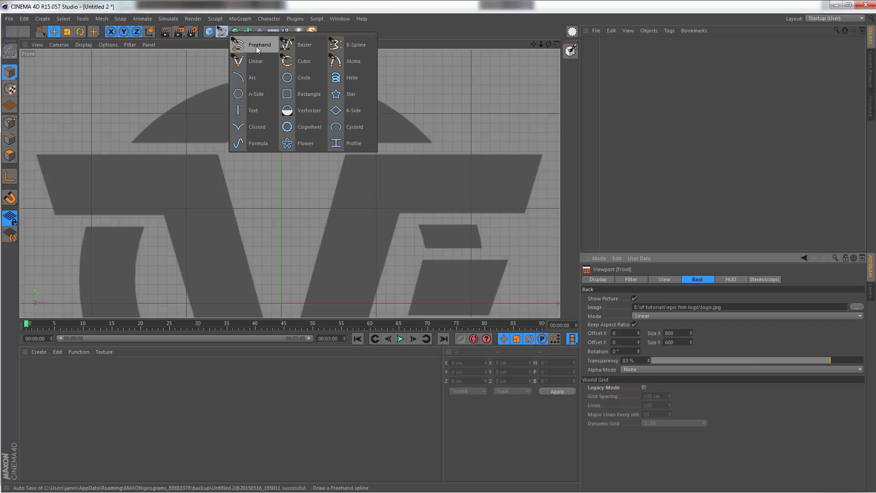
{"action": "left_click", "coordinate": [304, 45]}
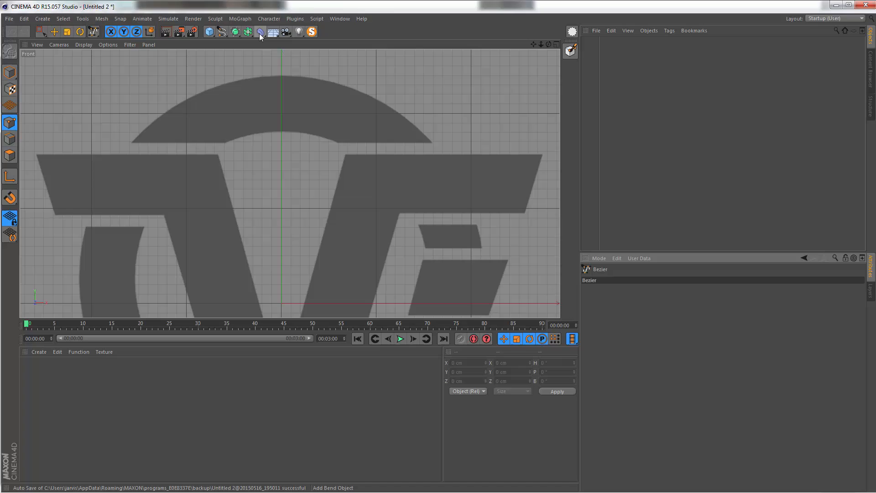
{"action": "right_click", "coordinate": [260, 32]}
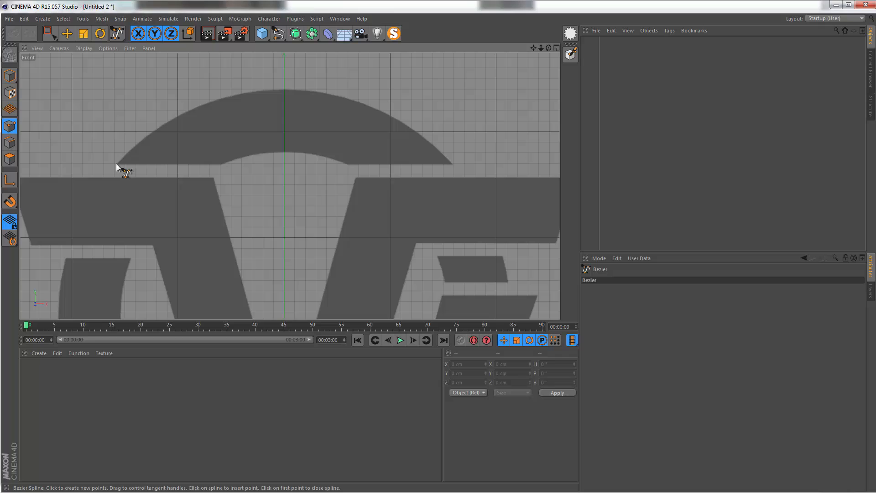
Trace the logo's top arch with corner points and tangent-shaped curves, closing the spline
{"action": "left_click", "coordinate": [116, 162]}
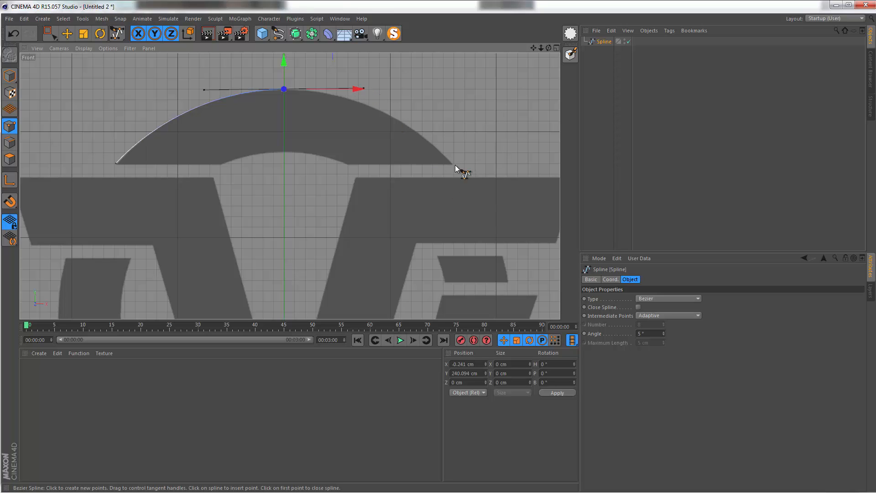
{"action": "left_click", "coordinate": [455, 164]}
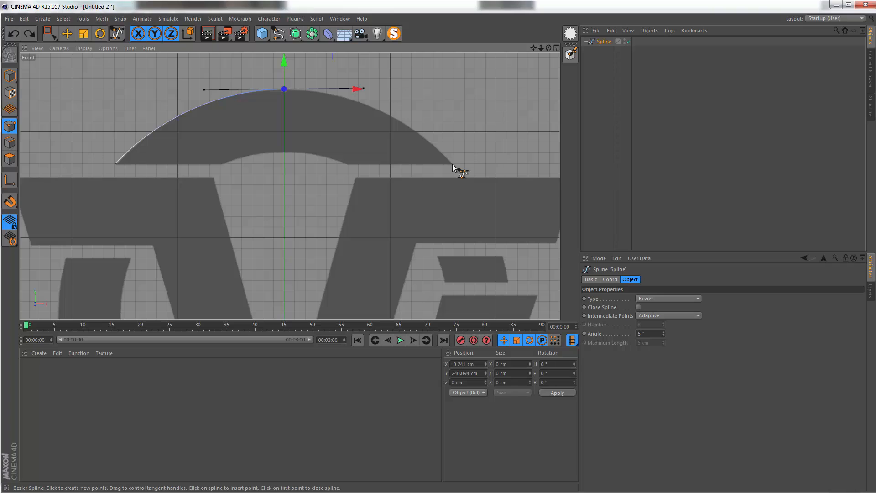
{"action": "left_click", "coordinate": [452, 164]}
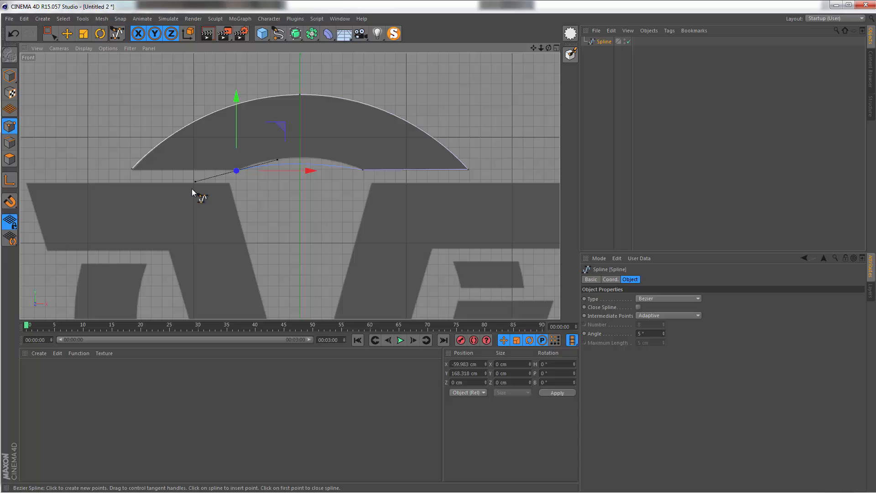
{"action": "left_click_drag", "start_coordinate": [274, 164], "coordinate": [288, 150]}
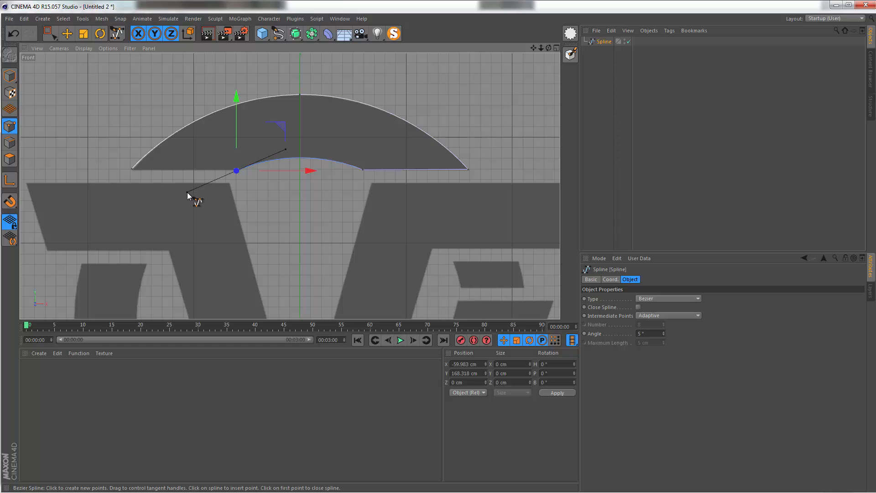
{"action": "mouse_move", "coordinate": [176, 192]}
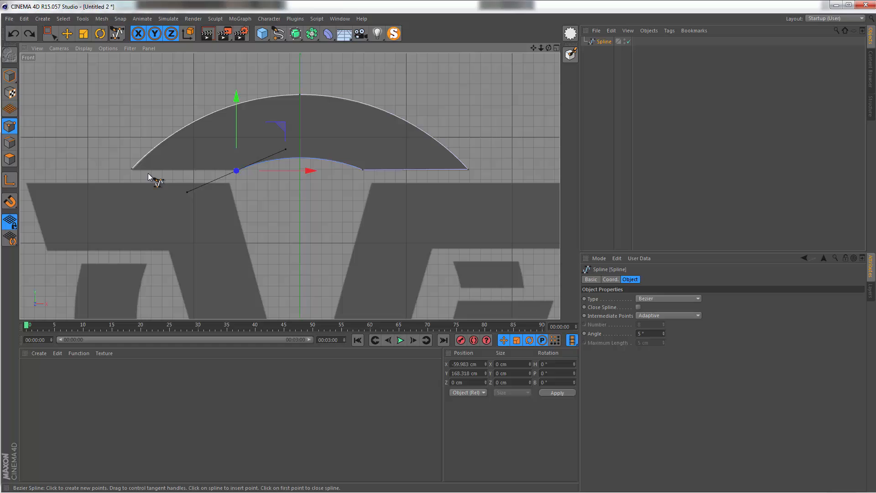
{"action": "mouse_move", "coordinate": [218, 184]}
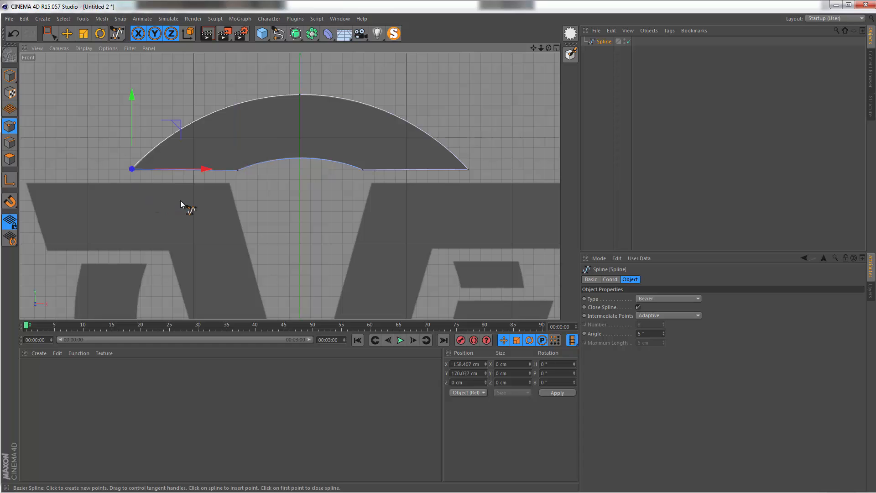
{"action": "left_click", "coordinate": [50, 34]}
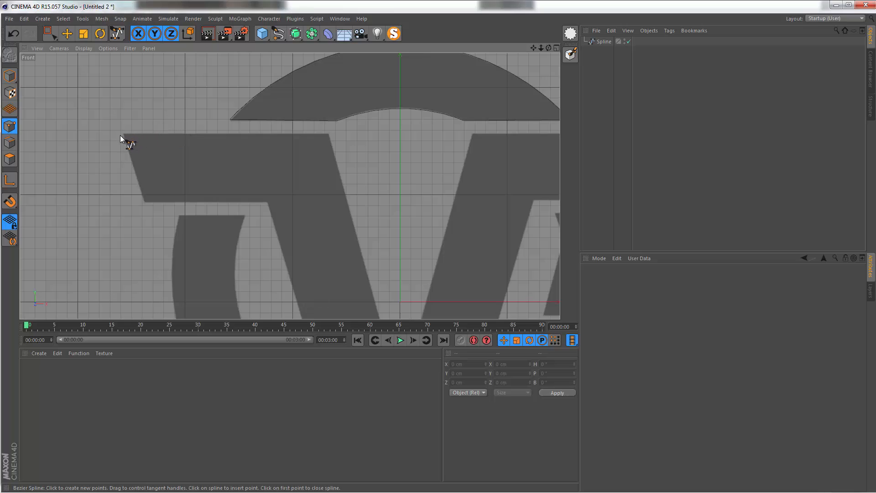
{"action": "mouse_move", "coordinate": [129, 141]}
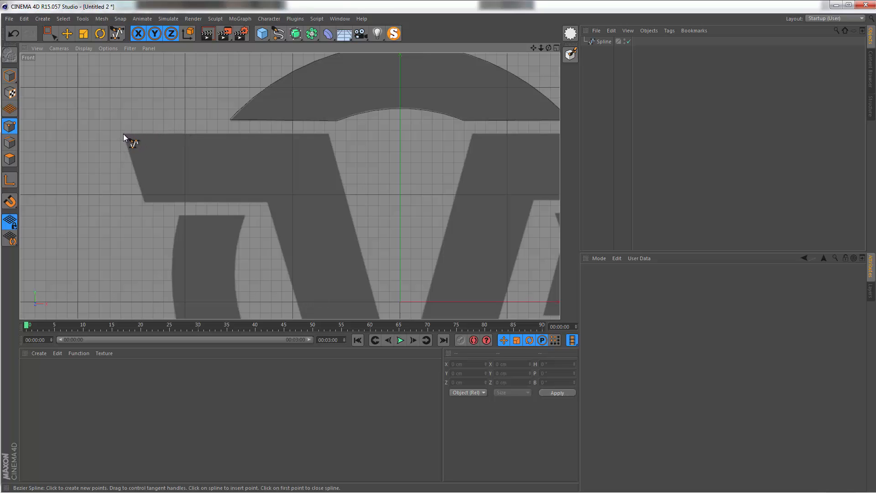
Trace the bar-and-V shape with points at its upper-left, lower-right, underside and lower-left corners
{"action": "left_click", "coordinate": [122, 133]}
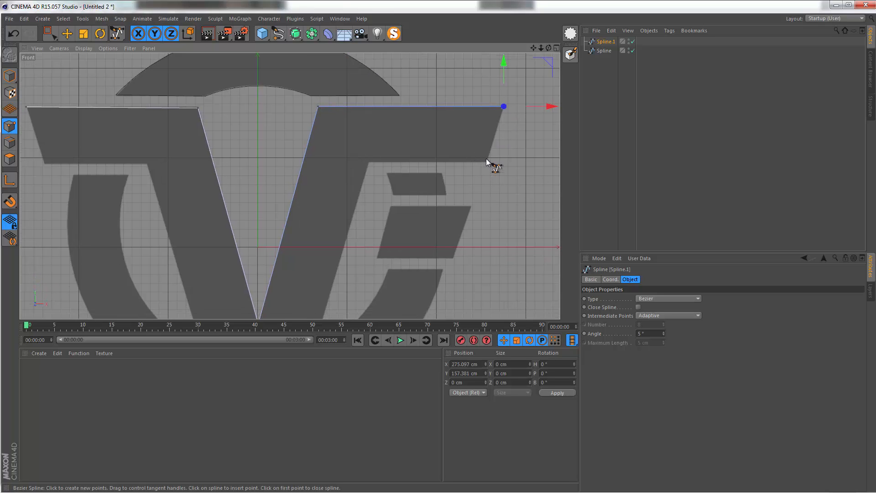
{"action": "left_click_drag", "start_coordinate": [503, 106], "coordinate": [486, 161]}
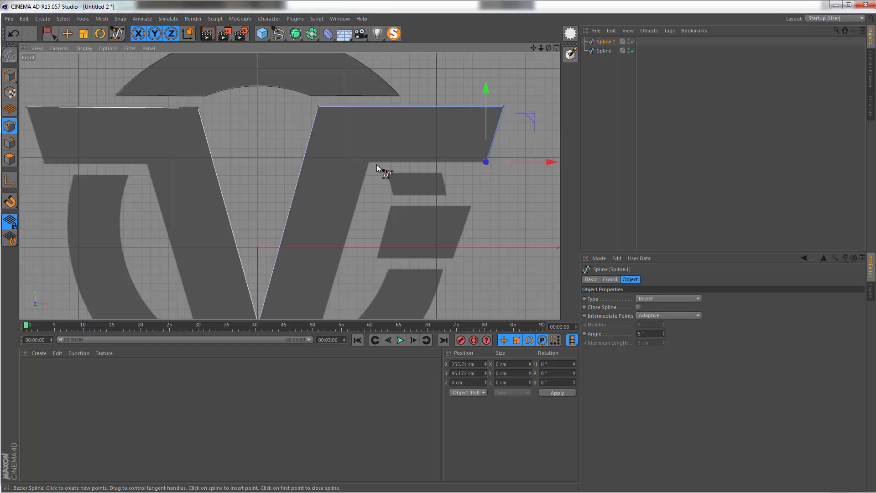
{"action": "left_click_drag", "start_coordinate": [486, 162], "coordinate": [366, 161]}
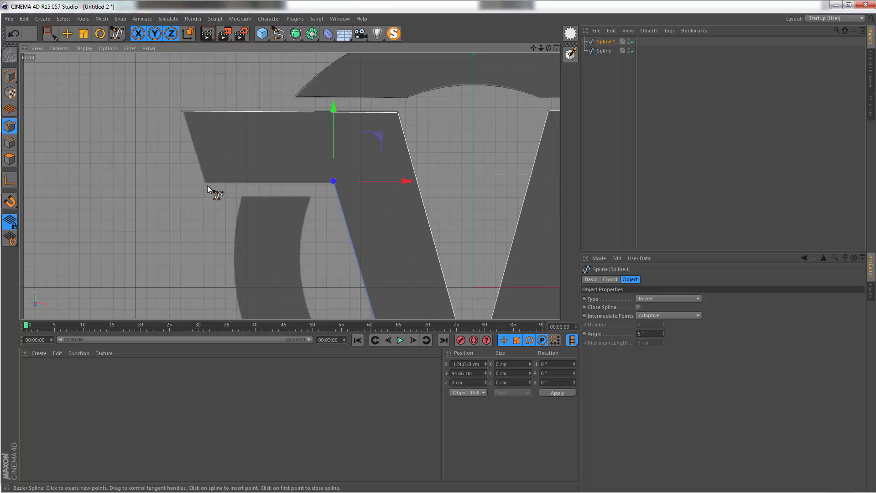
{"action": "left_click_drag", "start_coordinate": [334, 181], "coordinate": [205, 183]}
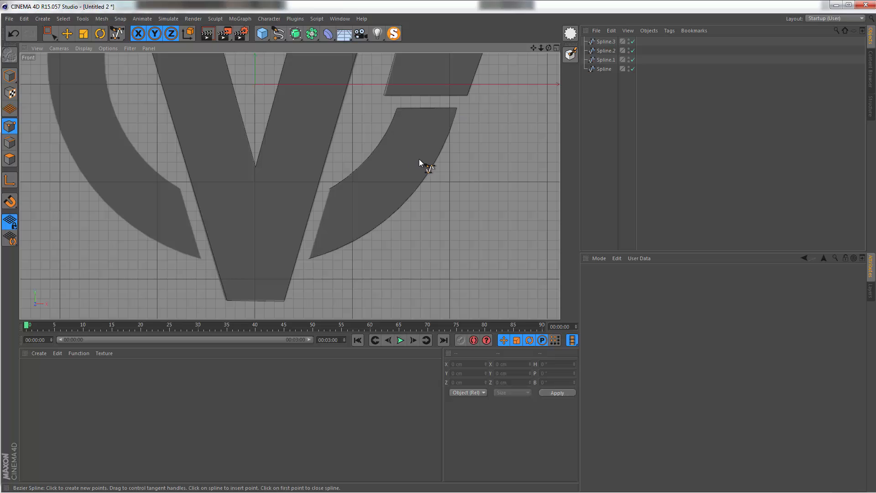
{"action": "mouse_move", "coordinate": [556, 37]}
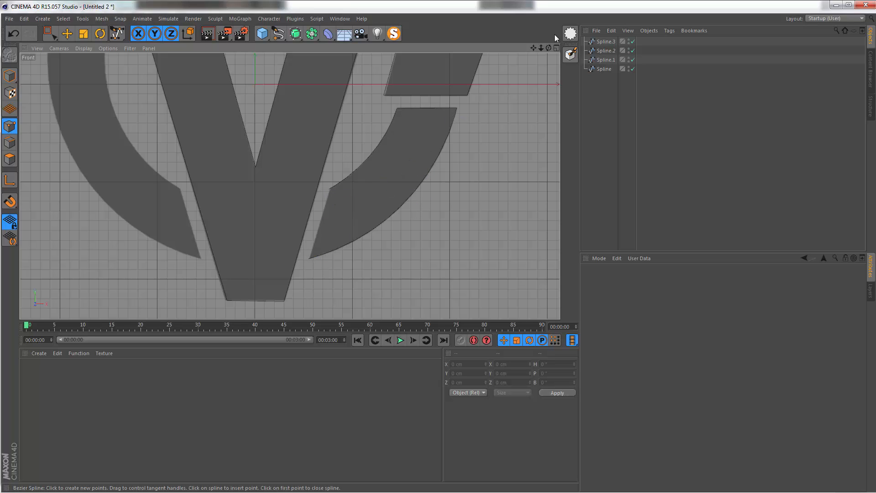
Select Spline.3 and make it a closed spline
{"action": "left_click", "coordinate": [604, 41]}
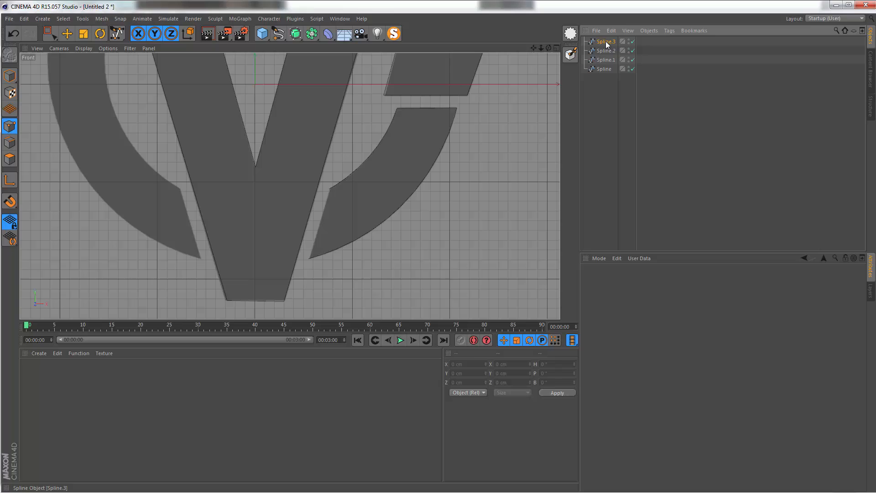
{"action": "left_click", "coordinate": [605, 41]}
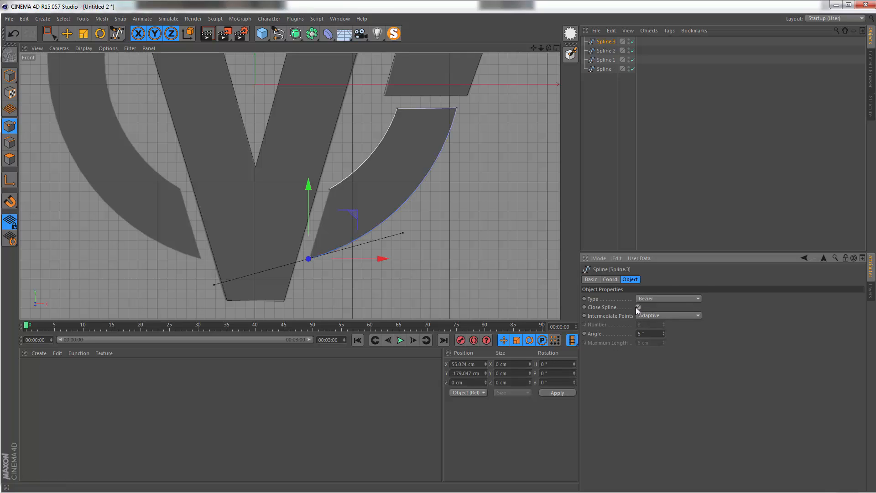
{"action": "left_click", "coordinate": [638, 307]}
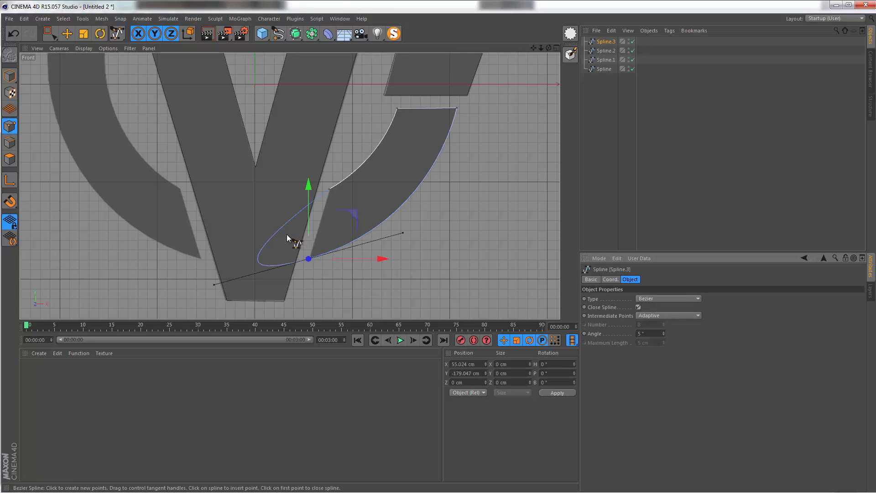
{"action": "mouse_move", "coordinate": [333, 200]}
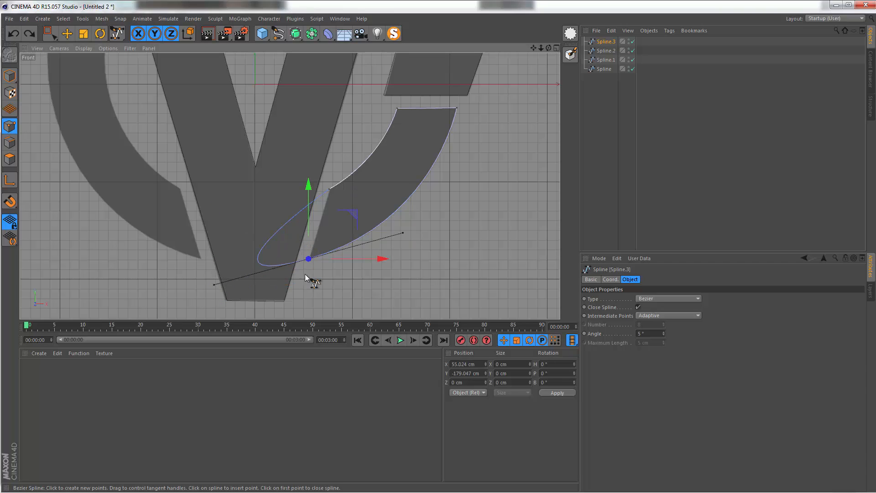
Switch to Live Selection and Move to adjust Spline.3's points
{"action": "left_click", "coordinate": [50, 33]}
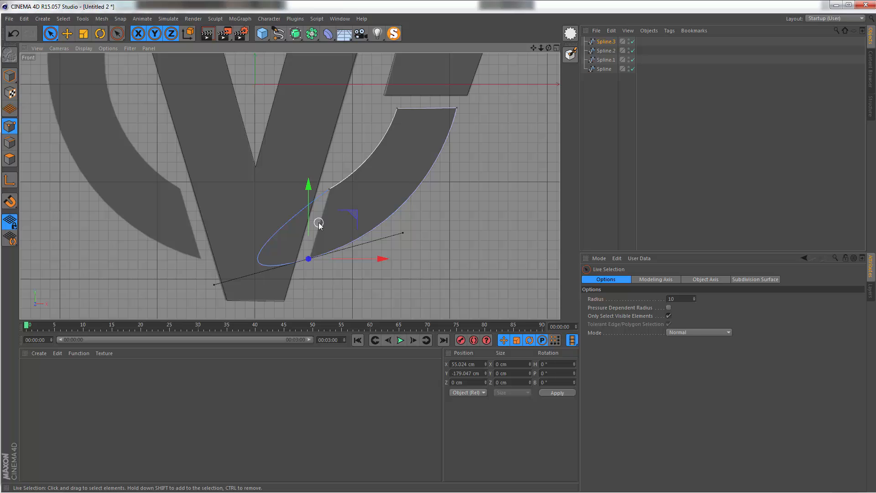
{"action": "mouse_move", "coordinate": [358, 191]}
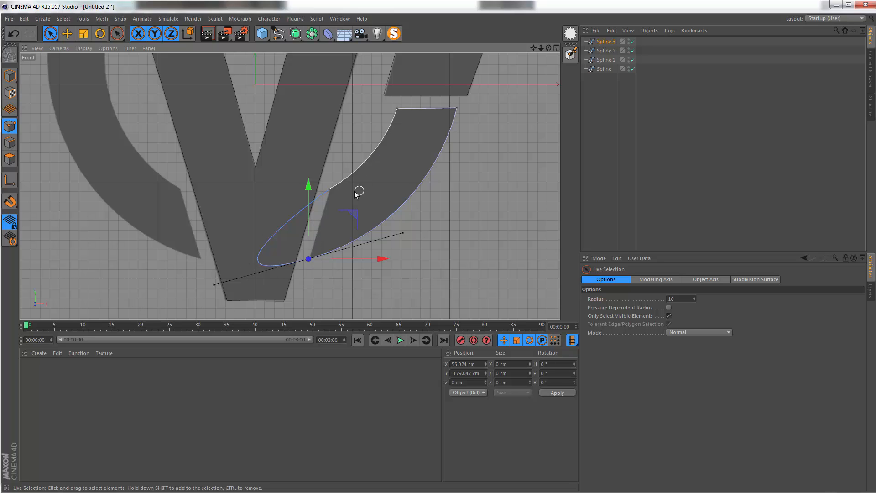
{"action": "left_click", "coordinate": [67, 34]}
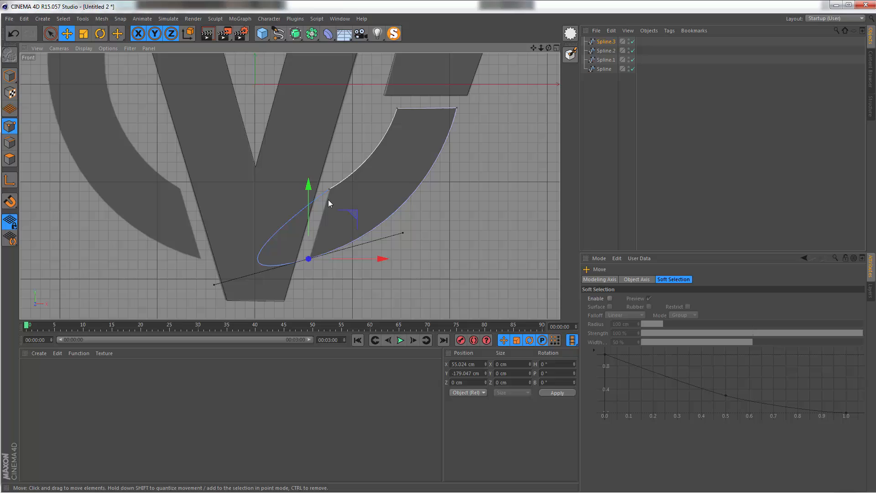
{"action": "mouse_move", "coordinate": [337, 232]}
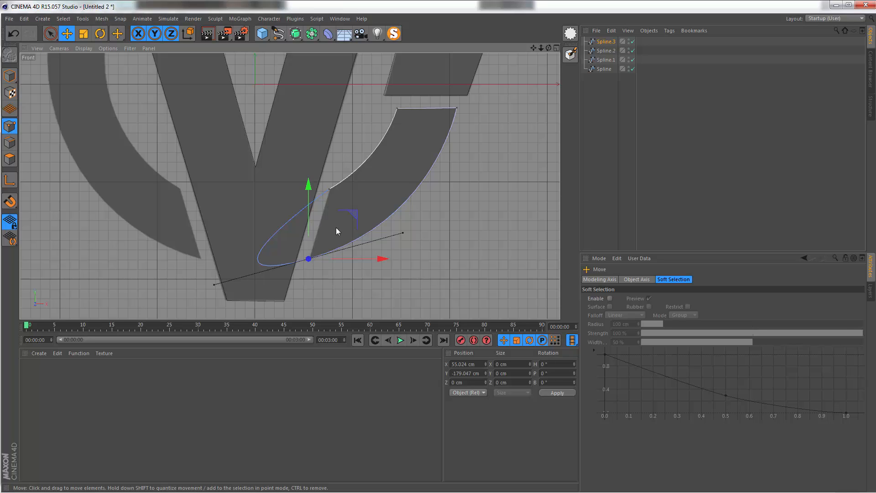
{"action": "mouse_move", "coordinate": [217, 288]}
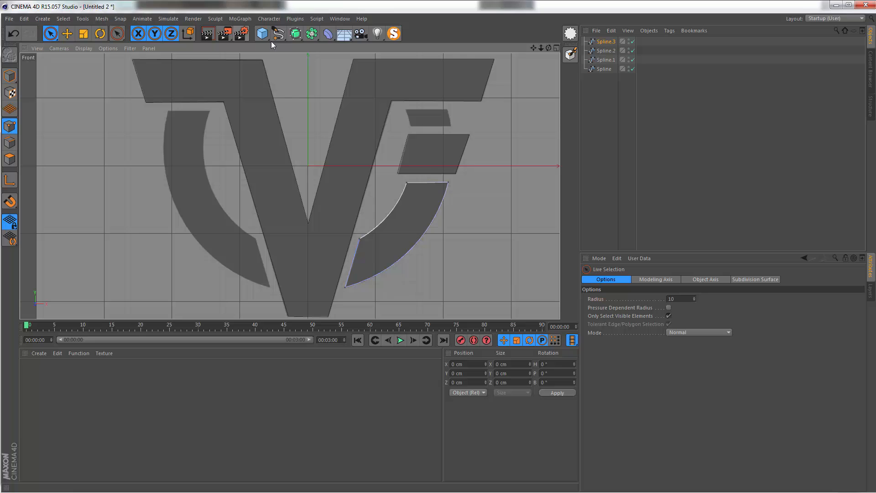
Start a new Bezier spline, Spline.4, at the left crescent's top corner
{"action": "left_click", "coordinate": [278, 33]}
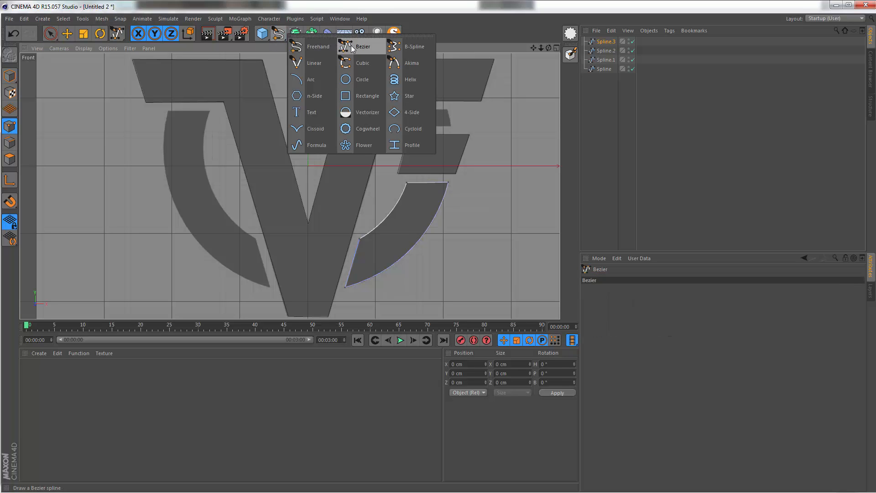
{"action": "left_click", "coordinate": [362, 47]}
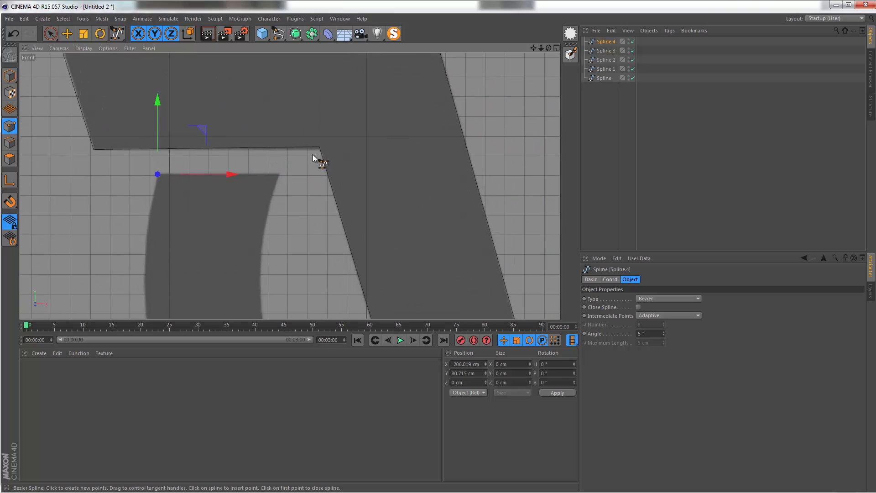
{"action": "mouse_move", "coordinate": [312, 164]}
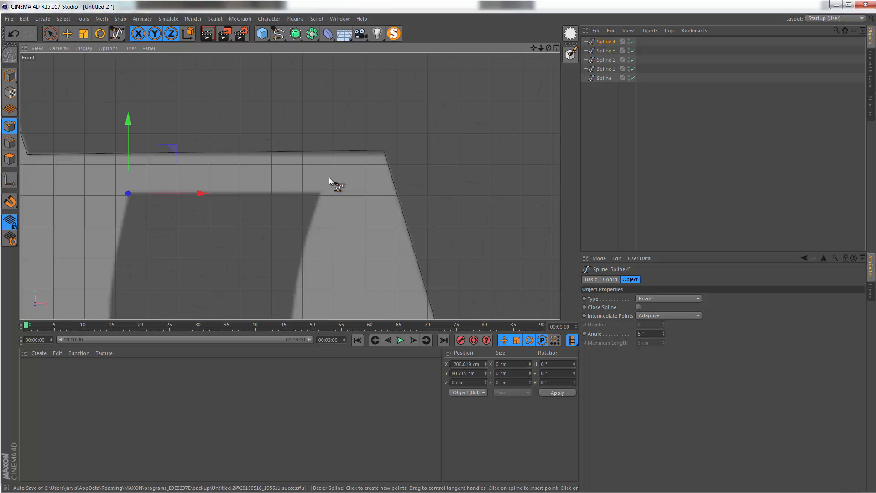
{"action": "mouse_move", "coordinate": [329, 92]}
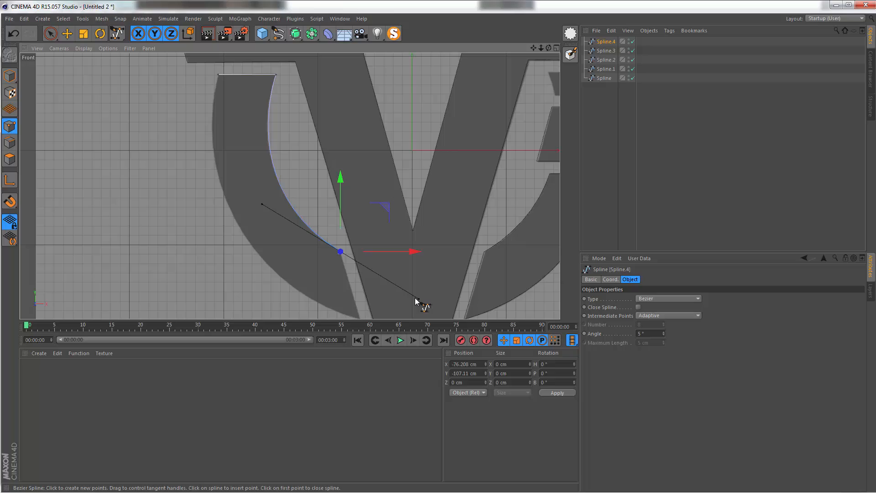
{"action": "mouse_move", "coordinate": [327, 151]}
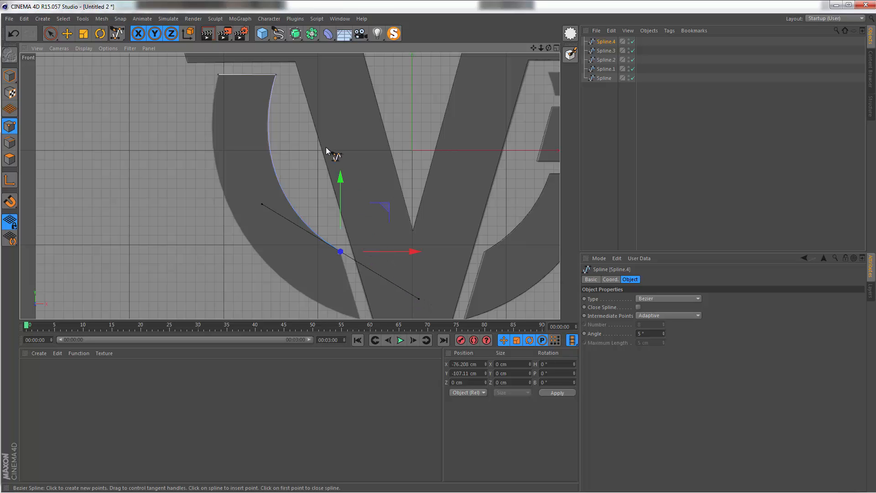
{"action": "mouse_move", "coordinate": [263, 117]}
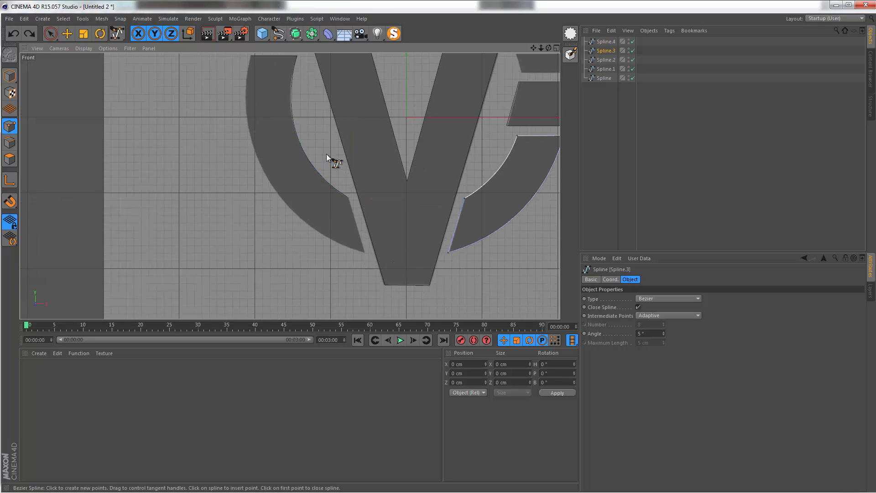
Reselect Spline.4 and extend it down to the crescent's lower tip
{"action": "left_click", "coordinate": [50, 33]}
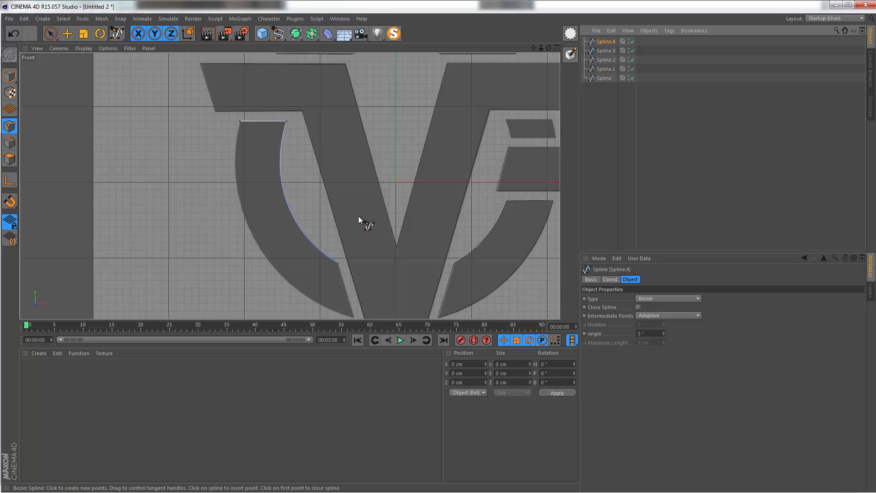
{"action": "left_click", "coordinate": [66, 33]}
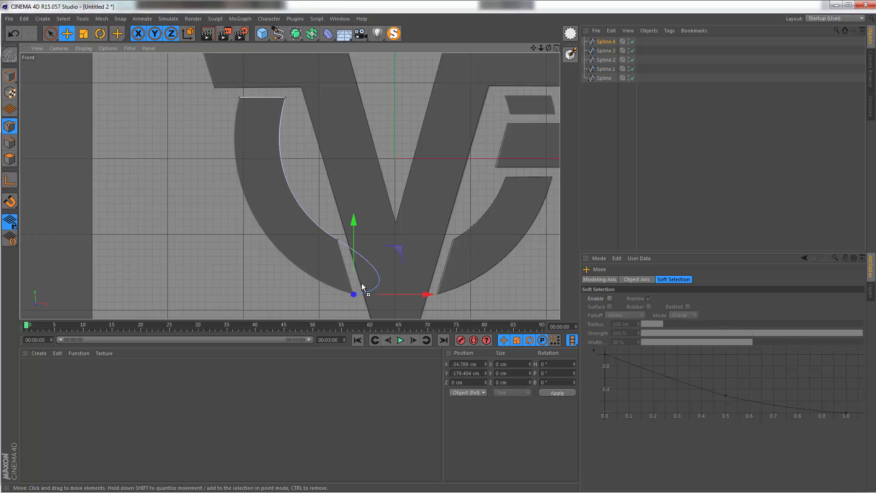
{"action": "mouse_move", "coordinate": [241, 104]}
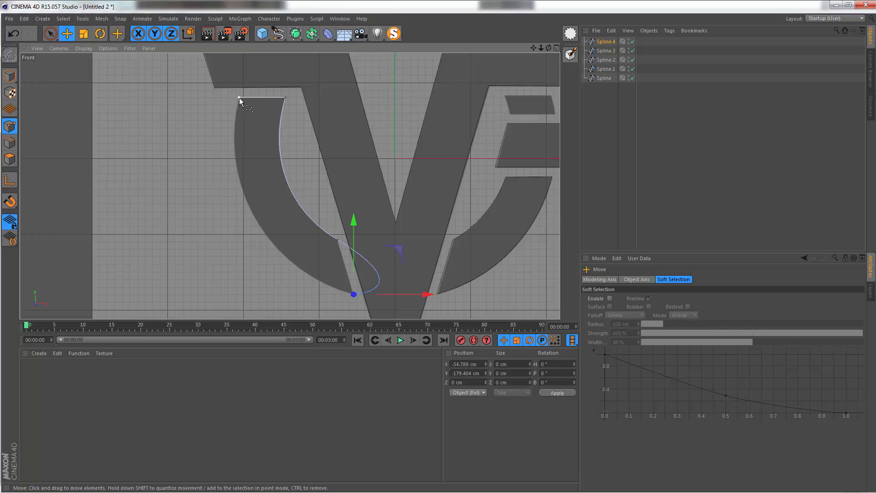
Drag Spline.4's points and tangent handles until it hugs the crescent's inner and outer edges
{"action": "left_click_drag", "start_coordinate": [353, 294], "coordinate": [239, 97]}
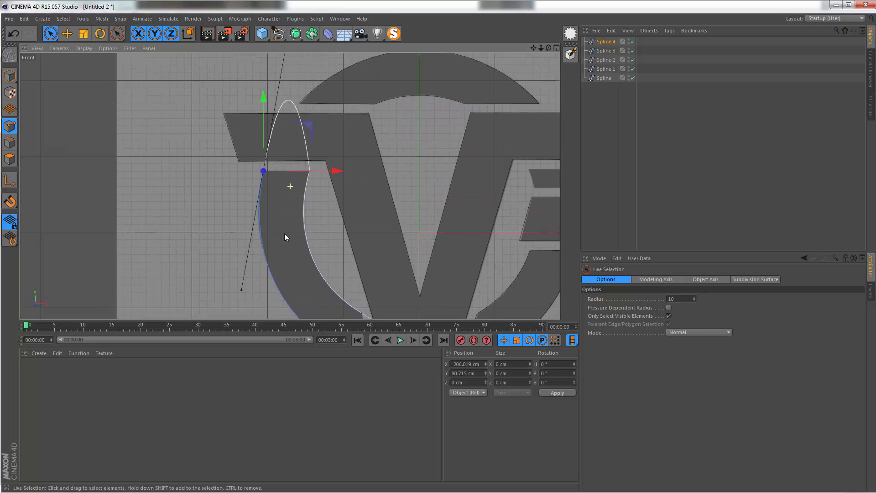
{"action": "left_click_drag", "start_coordinate": [284, 237], "coordinate": [266, 263]}
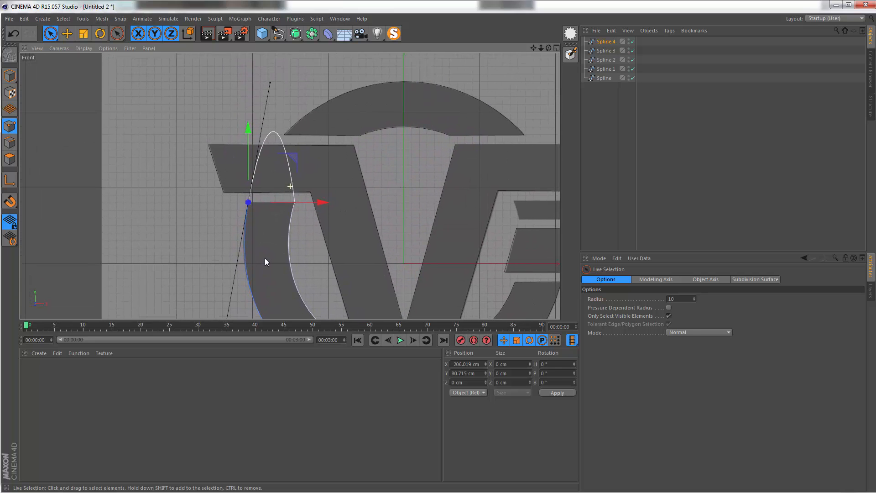
{"action": "left_click", "coordinate": [82, 33]}
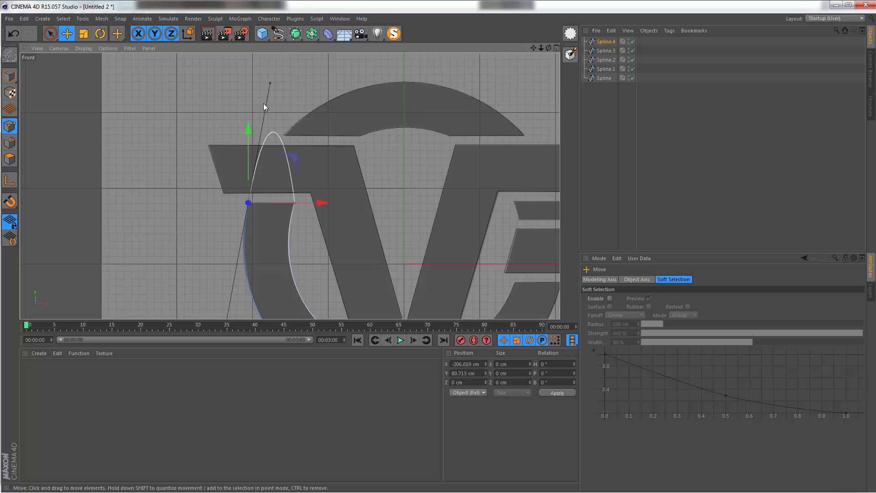
{"action": "mouse_move", "coordinate": [272, 85]}
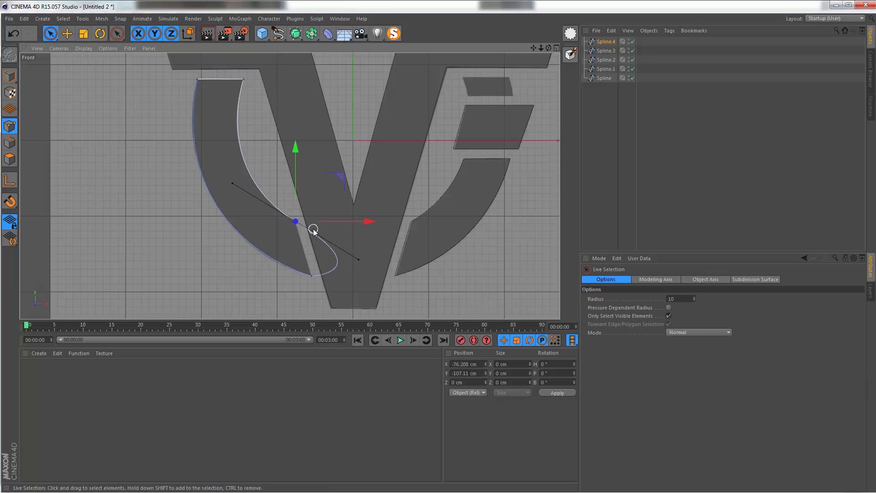
{"action": "left_click", "coordinate": [67, 33]}
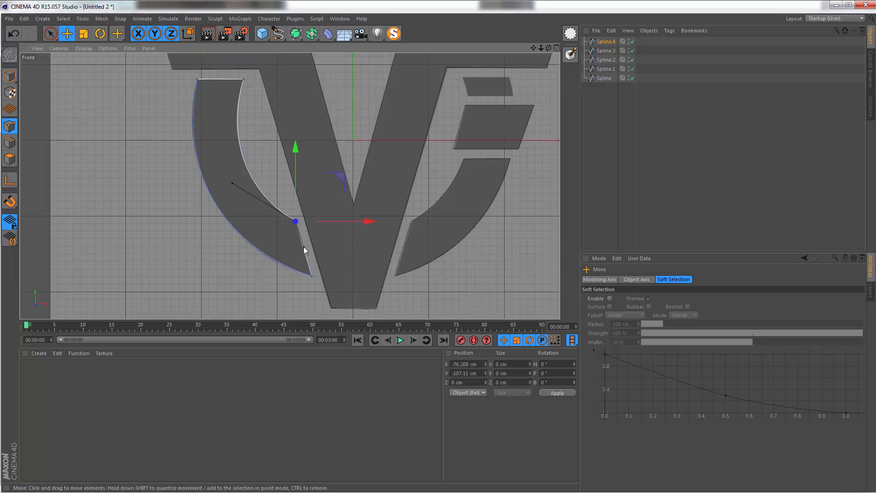
{"action": "left_click_drag", "start_coordinate": [296, 221], "coordinate": [181, 169]}
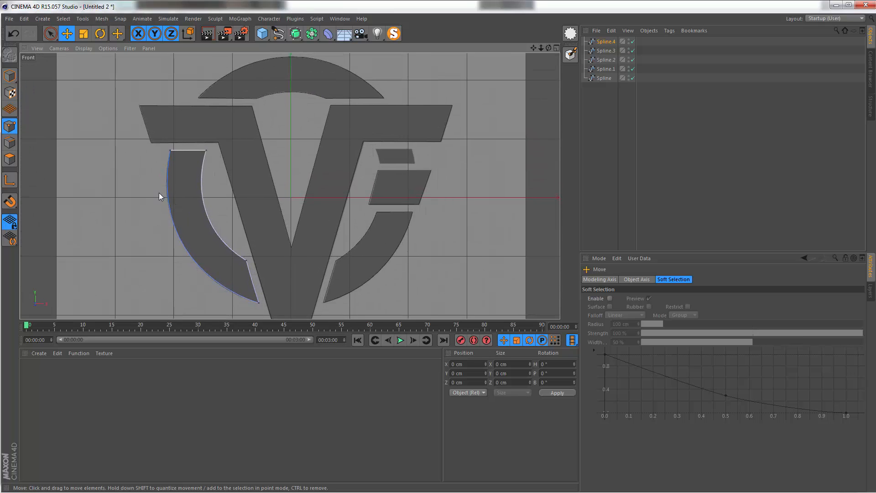
{"action": "mouse_move", "coordinate": [247, 263]}
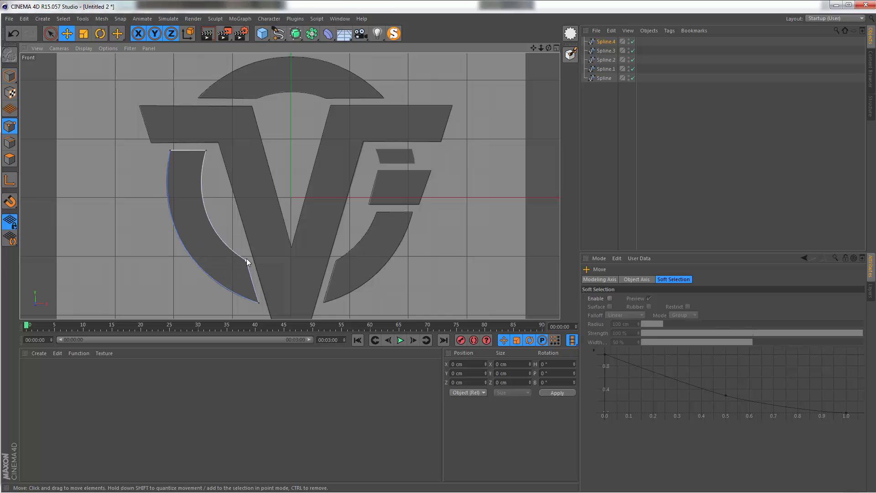
{"action": "mouse_move", "coordinate": [236, 270]}
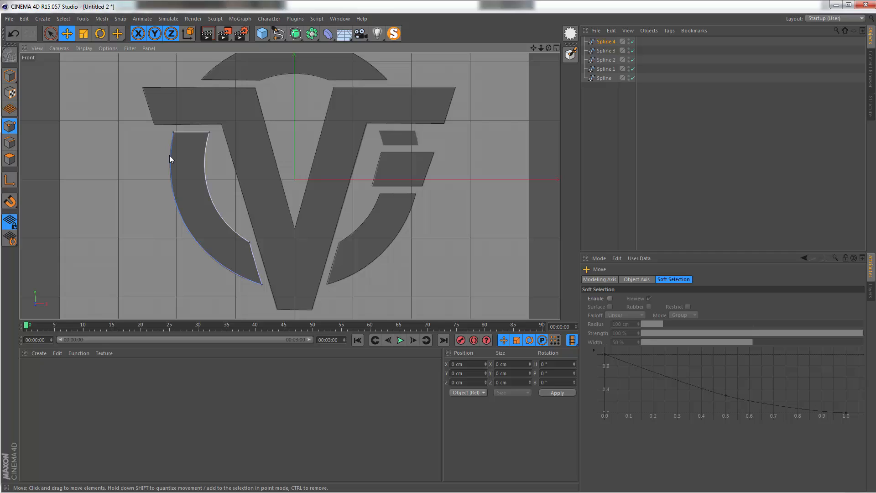
{"action": "mouse_move", "coordinate": [239, 139]}
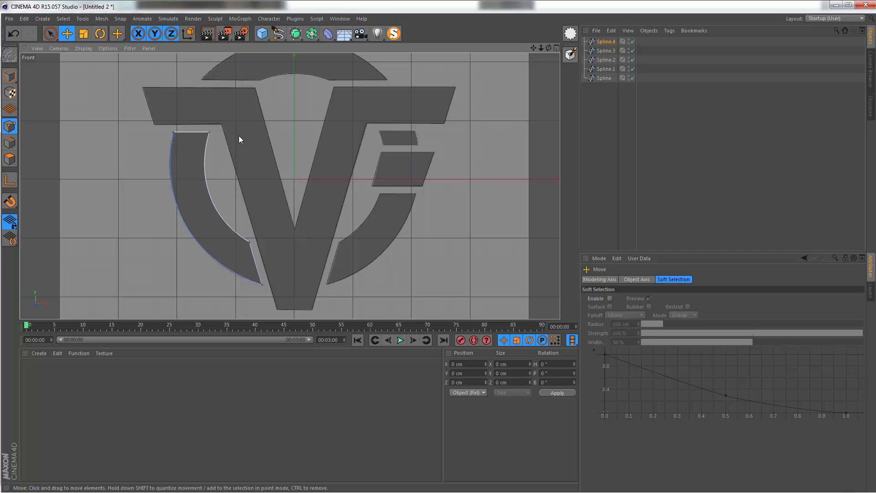
{"action": "mouse_move", "coordinate": [496, 37]}
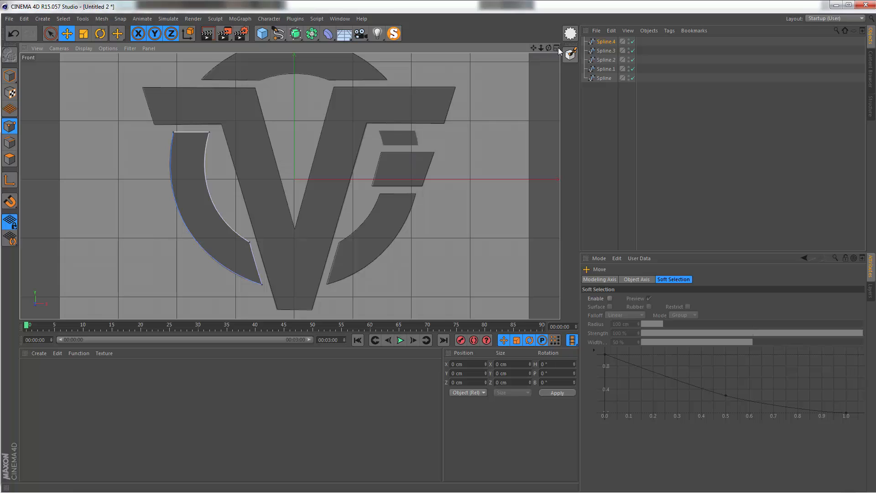
Switch back to the perspective view to see all five traced splines
{"action": "left_click", "coordinate": [557, 48]}
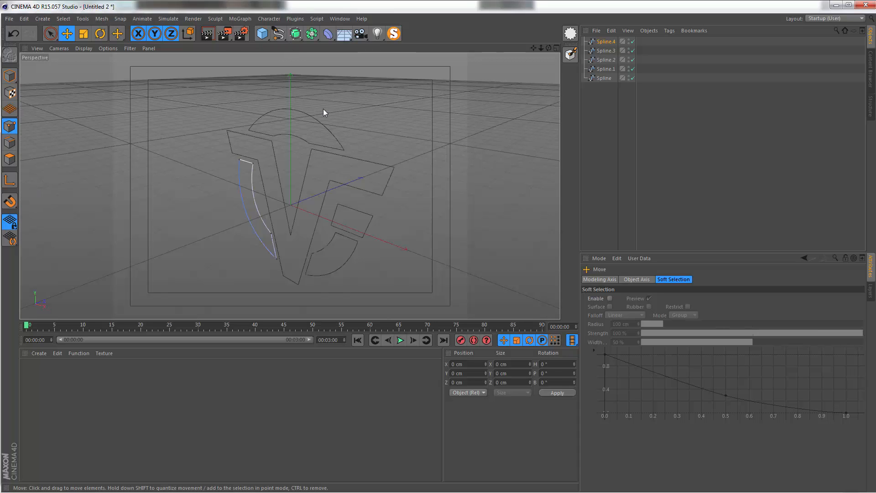
{"action": "mouse_move", "coordinate": [18, 77]}
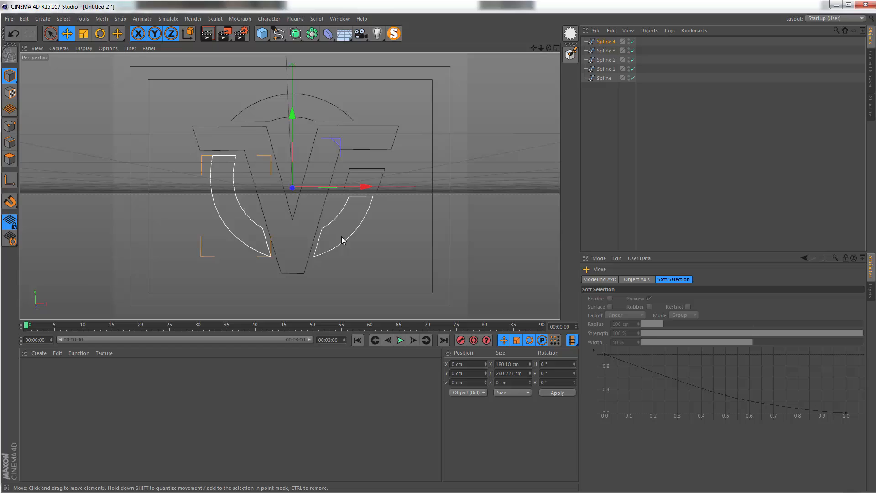
{"action": "mouse_move", "coordinate": [341, 241]}
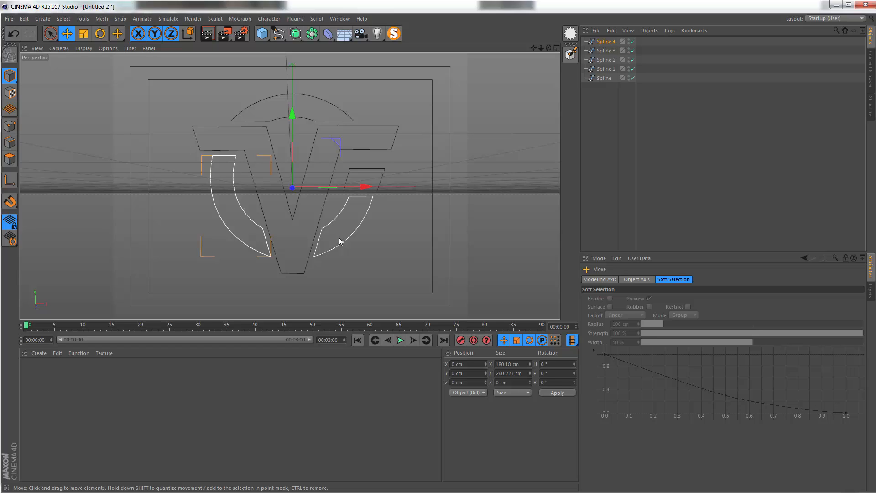